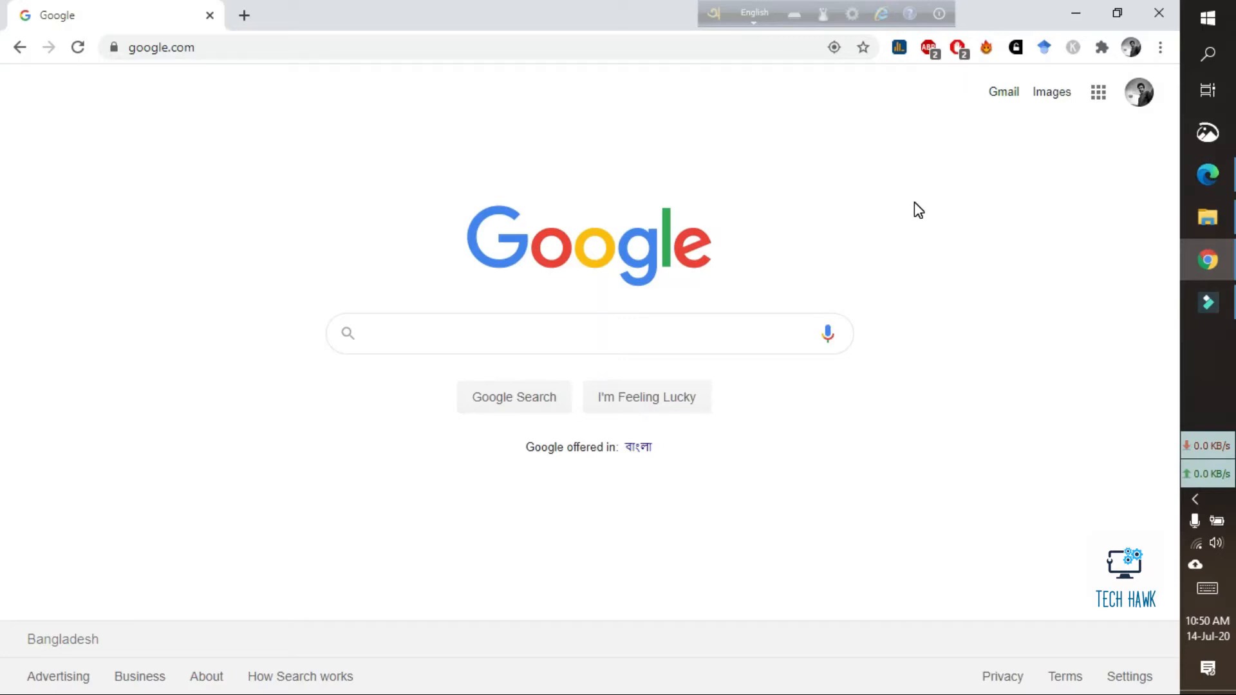
pyautogui.moveTo(778, 192)
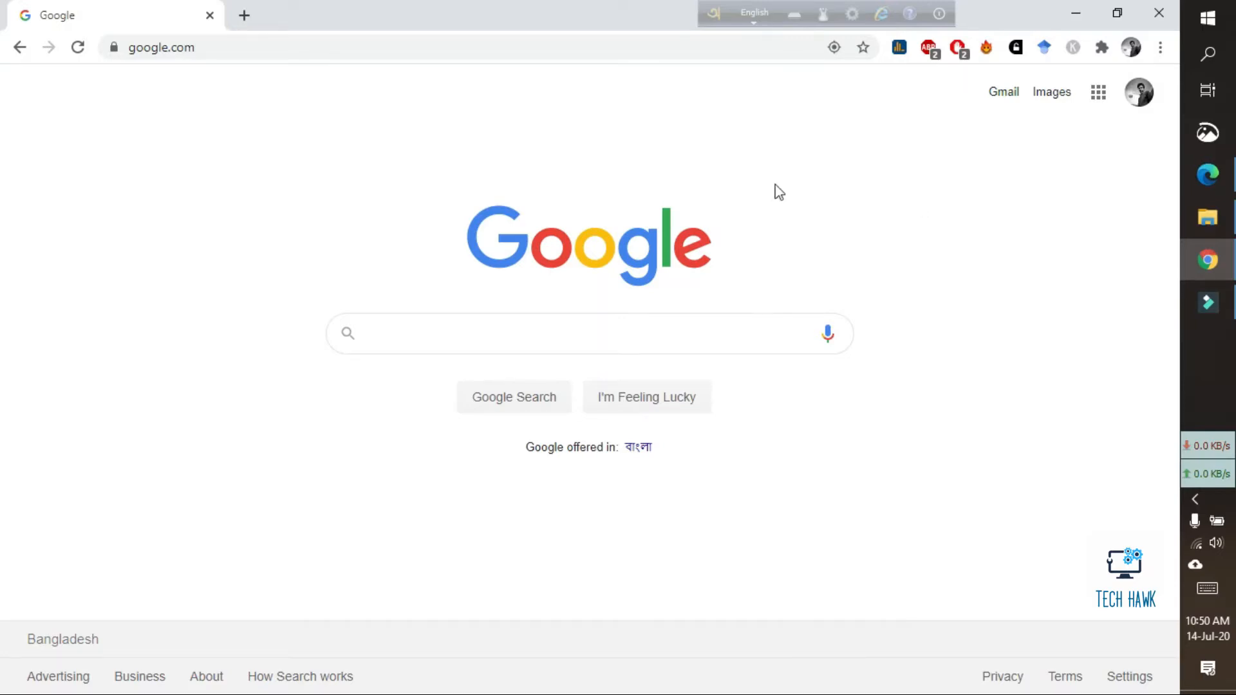
pyautogui.moveTo(626, 261)
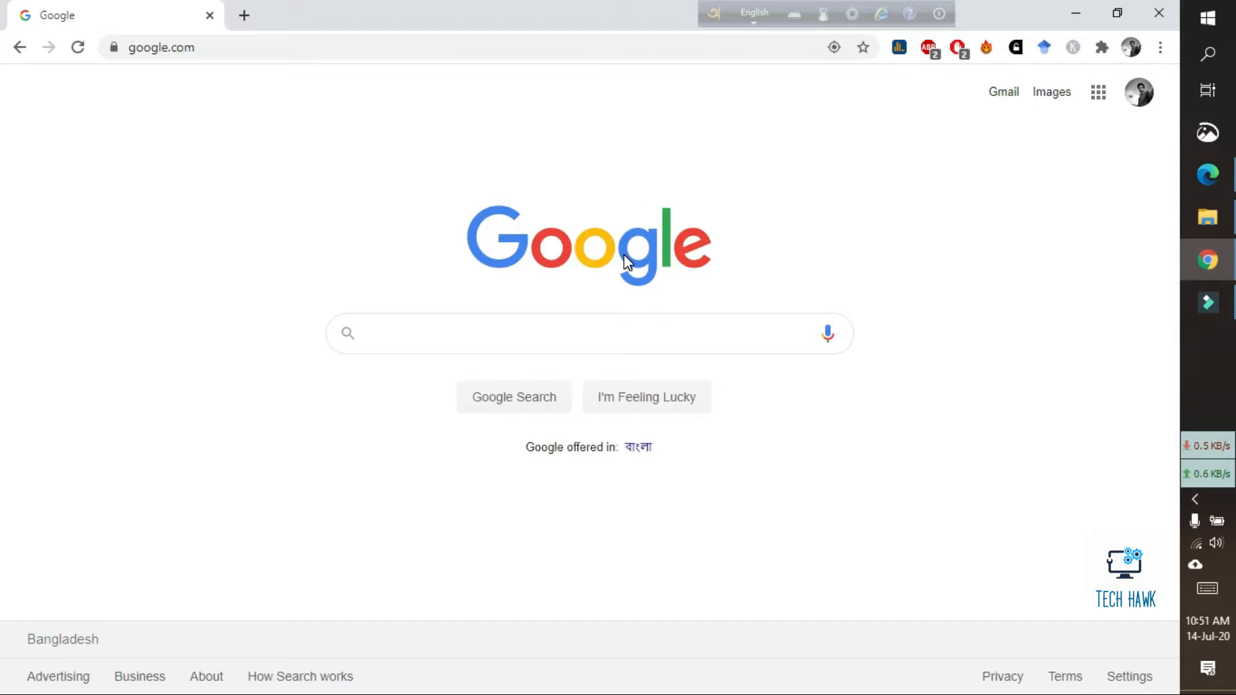
pyautogui.moveTo(346, 173)
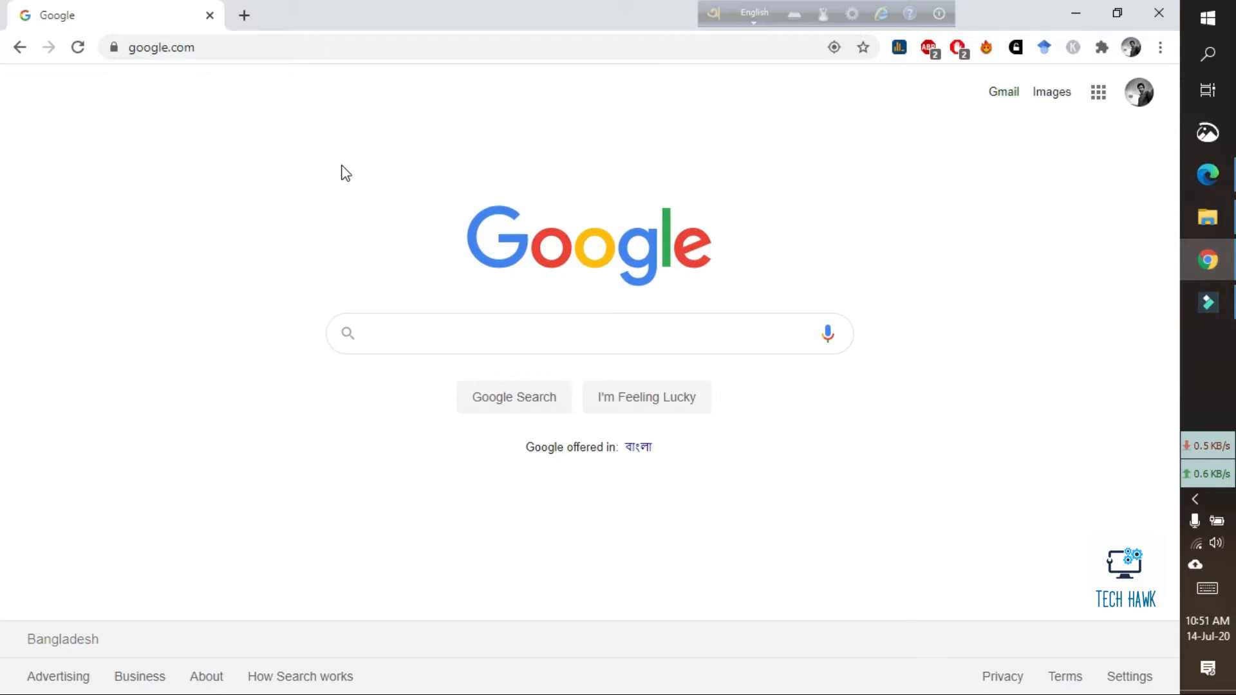
pyautogui.moveTo(413, 241)
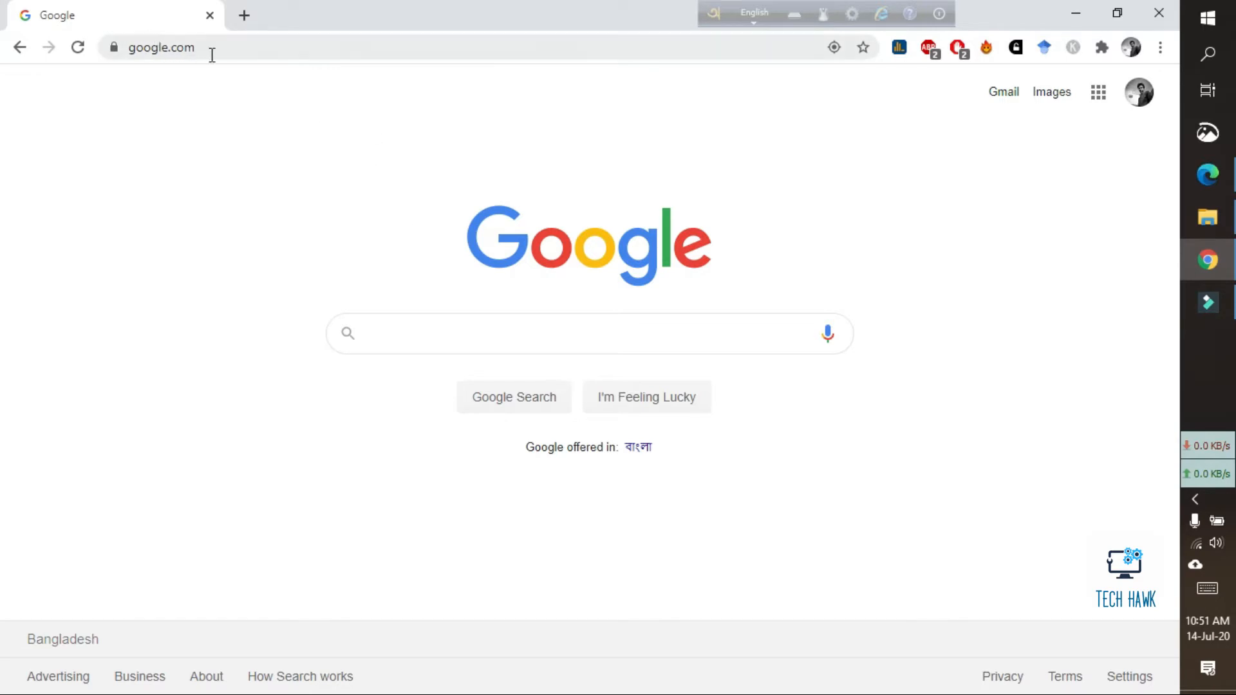
pyautogui.moveTo(215, 67)
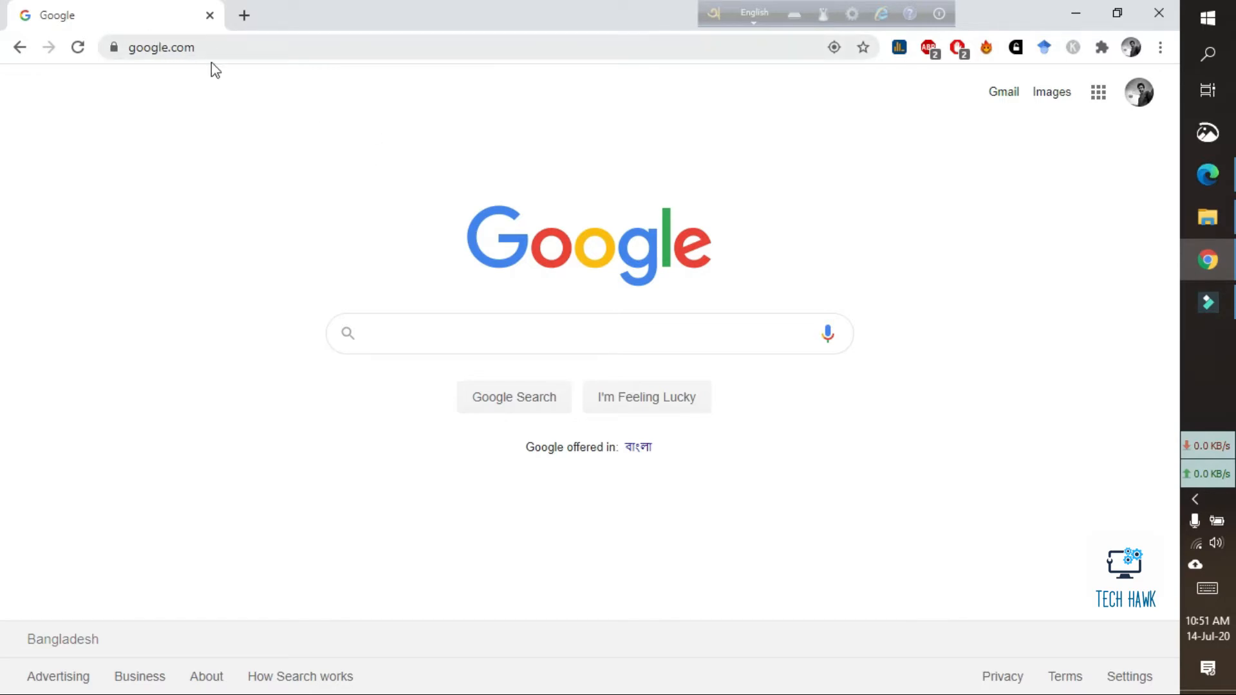
pyautogui.moveTo(369, 297)
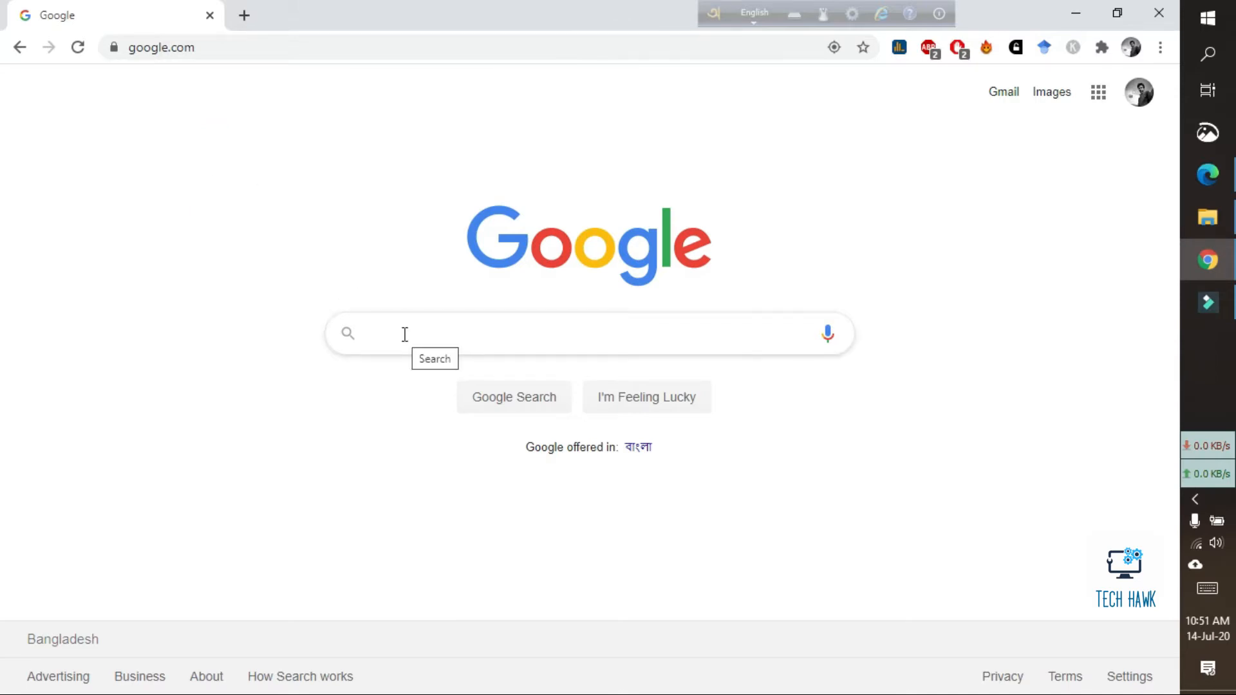
# - Enter the site-restriction operator 'site:wikipedia.org' in the Google search box without submitting
pyautogui.write('s')
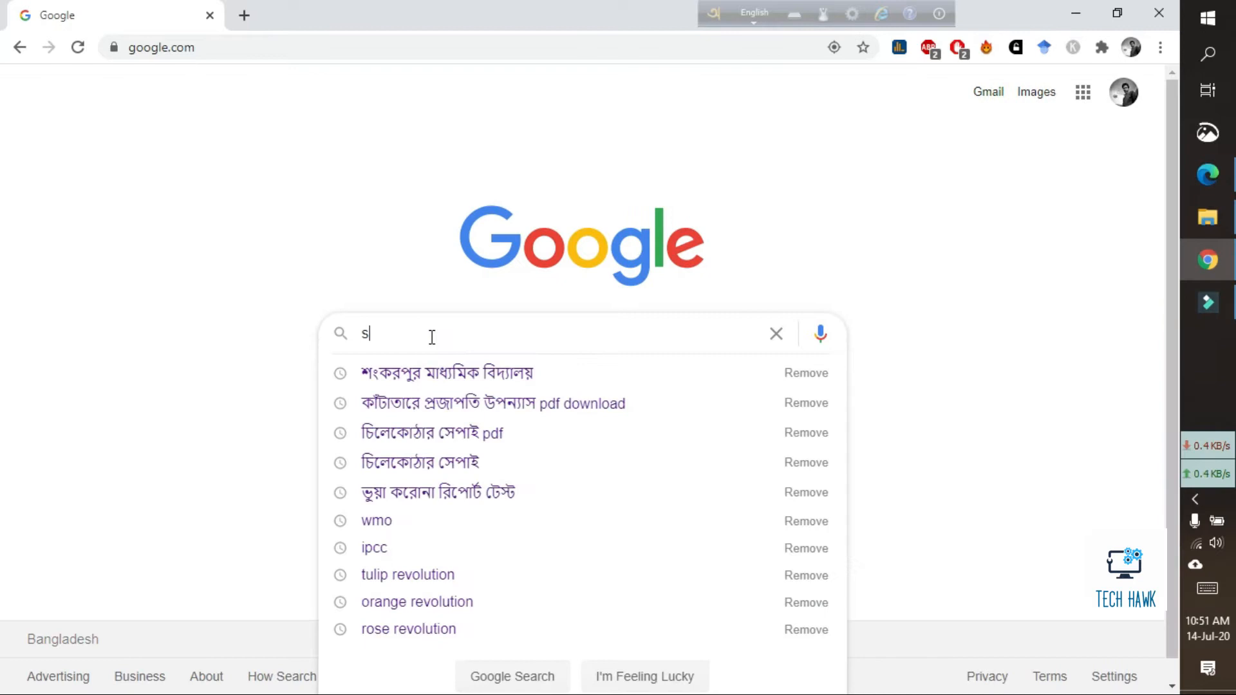
pyautogui.write('ite')
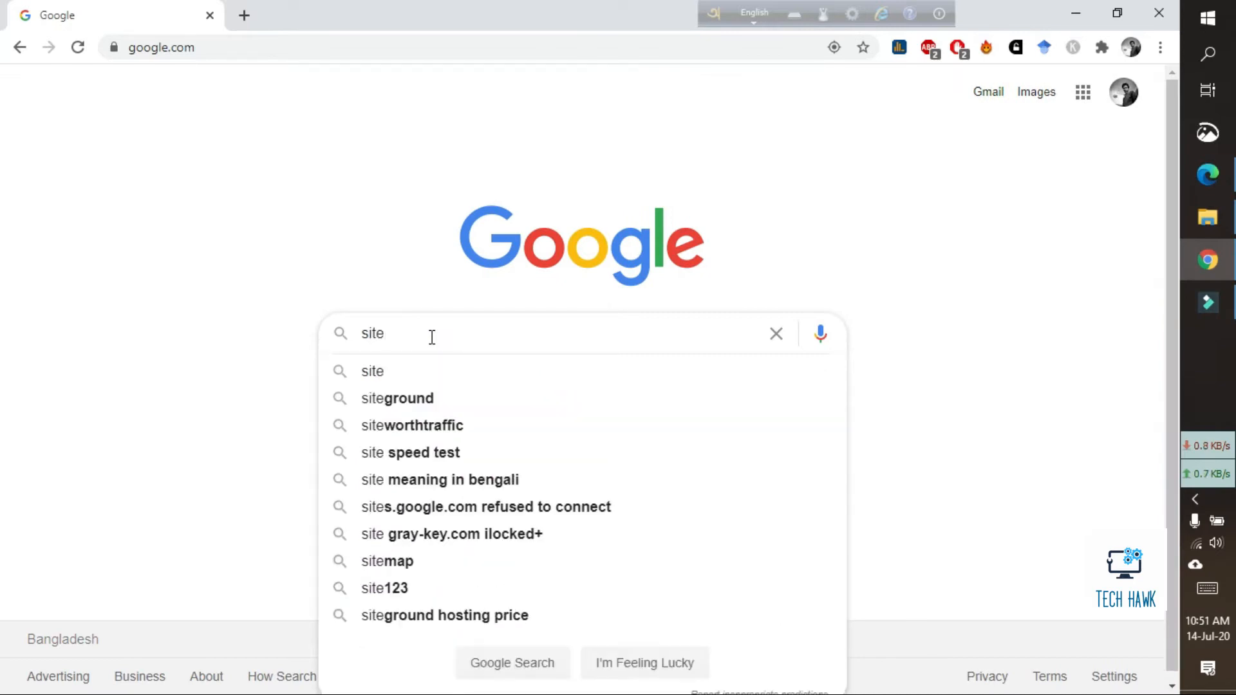
pyautogui.write(':wiki')
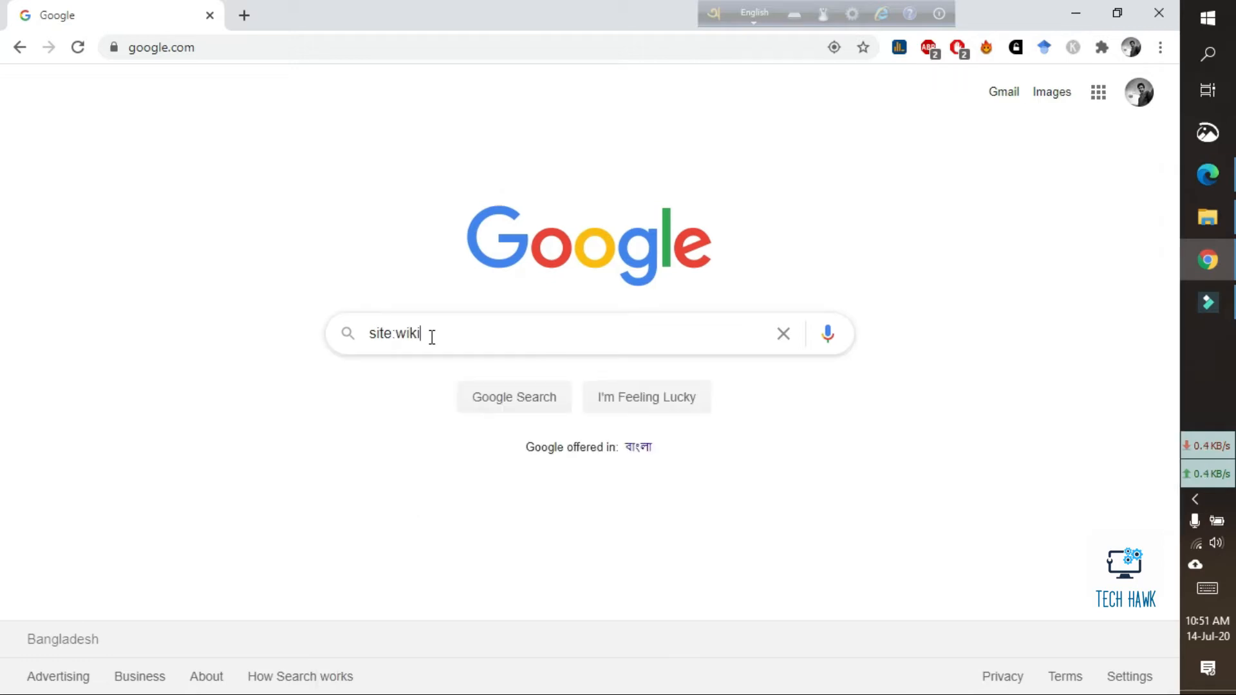
pyautogui.write('pe')
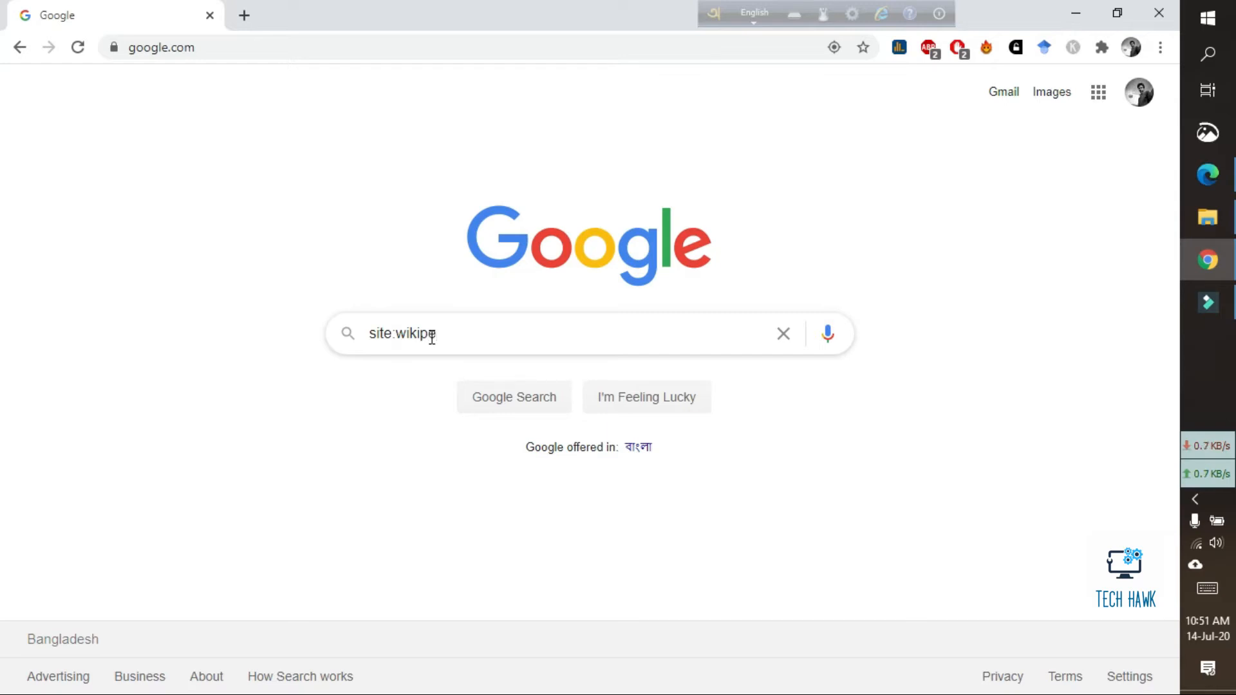
pyautogui.write('dia')
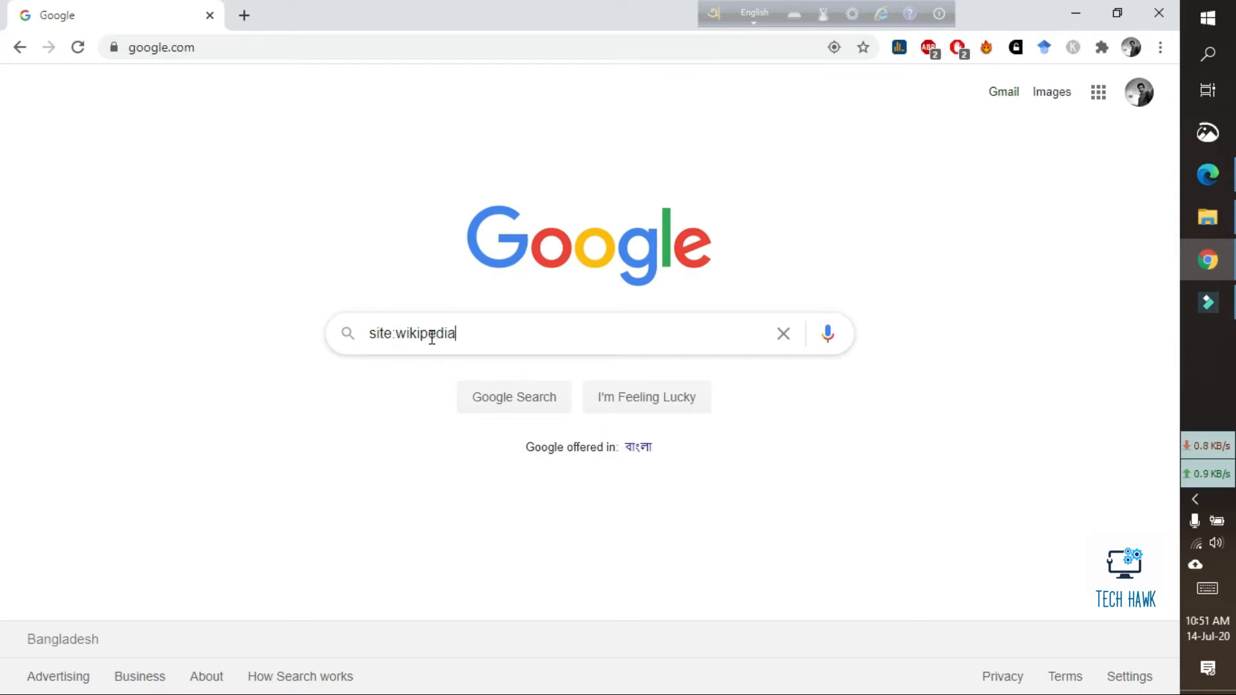
pyautogui.write('.org')
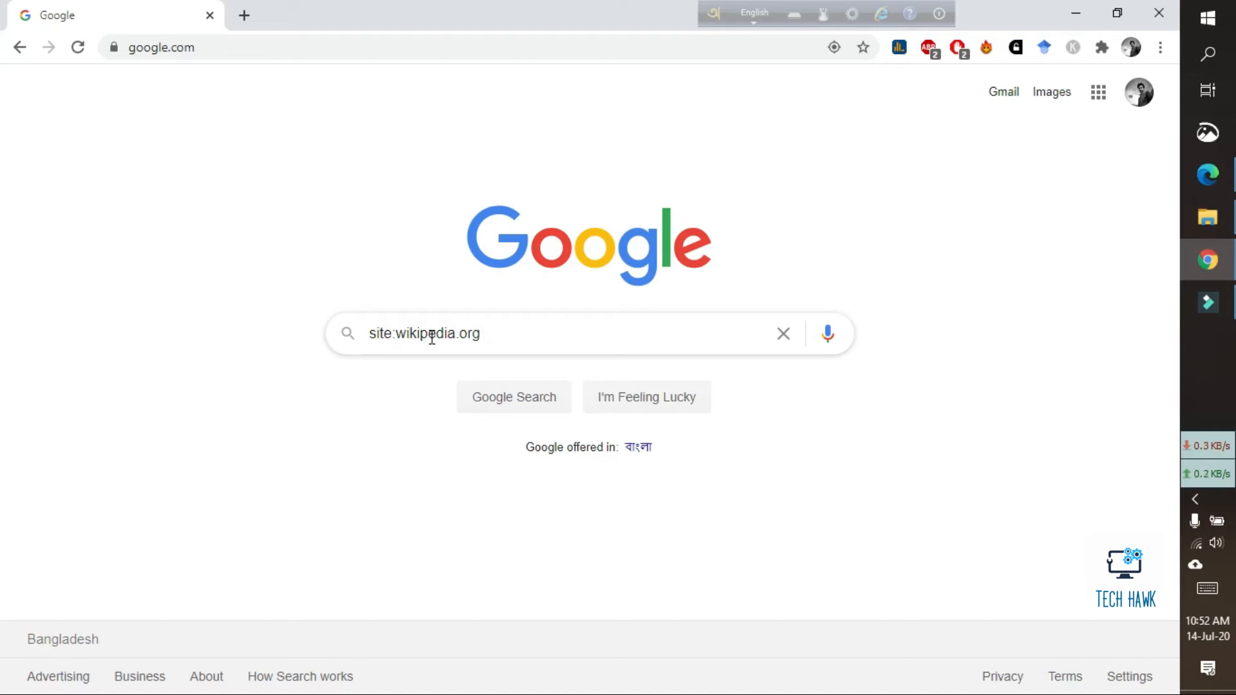
# - Append 'Bangladesh War' to the query and run the Wikipedia-only search
pyautogui.write('Bang')
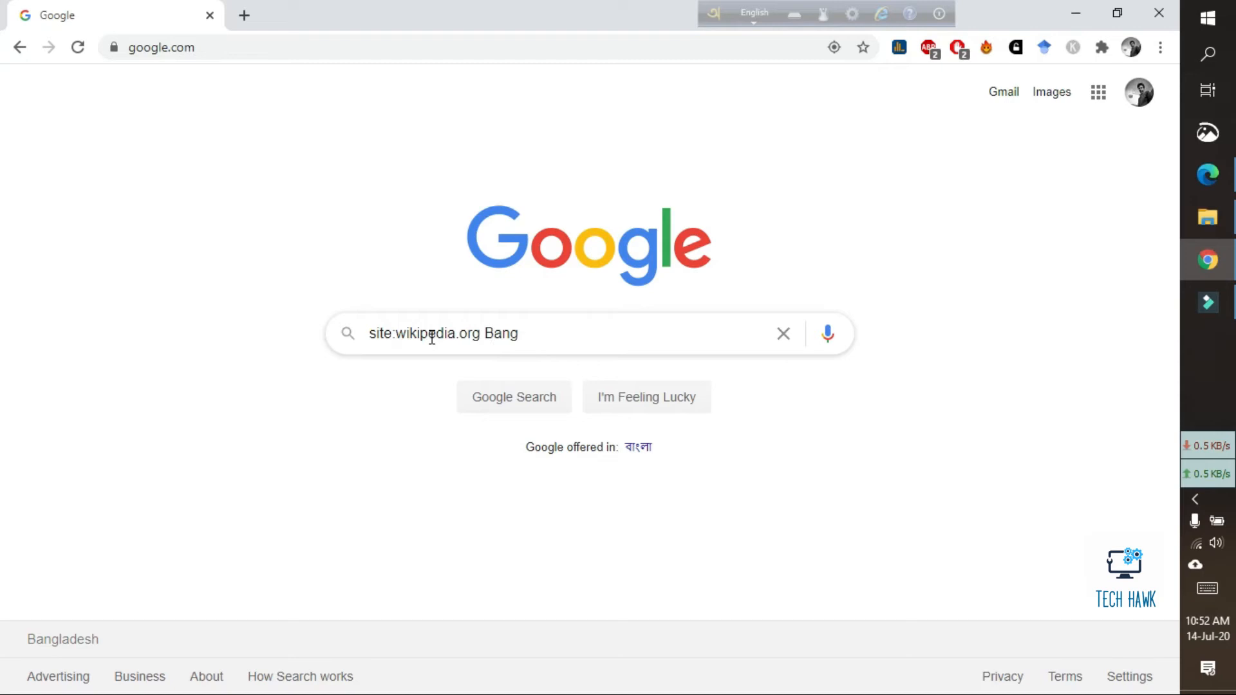
pyautogui.write('ladesh')
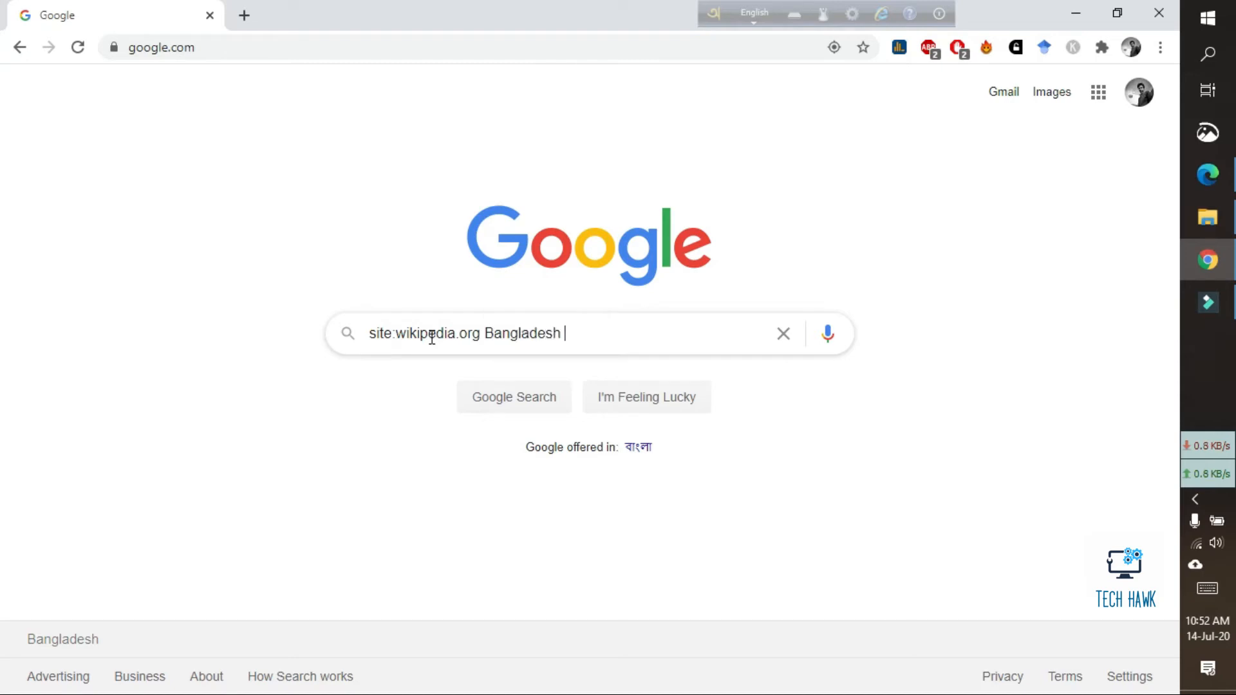
pyautogui.write('War')
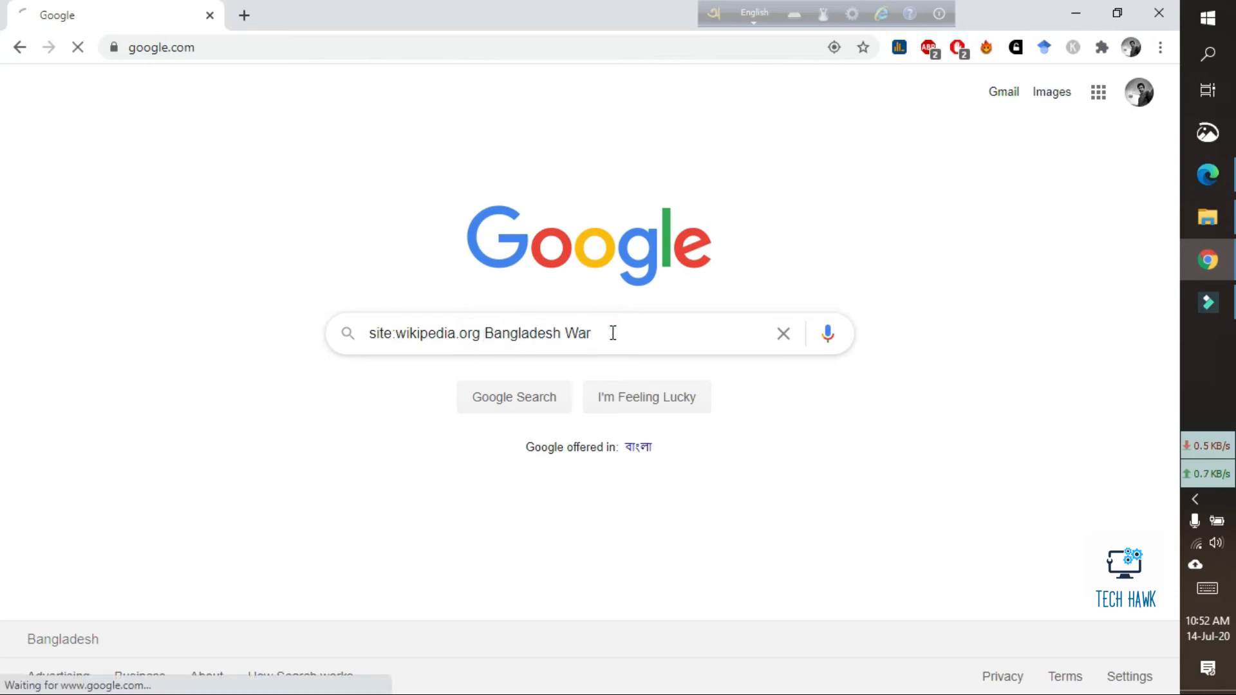
pyautogui.press('Enter')
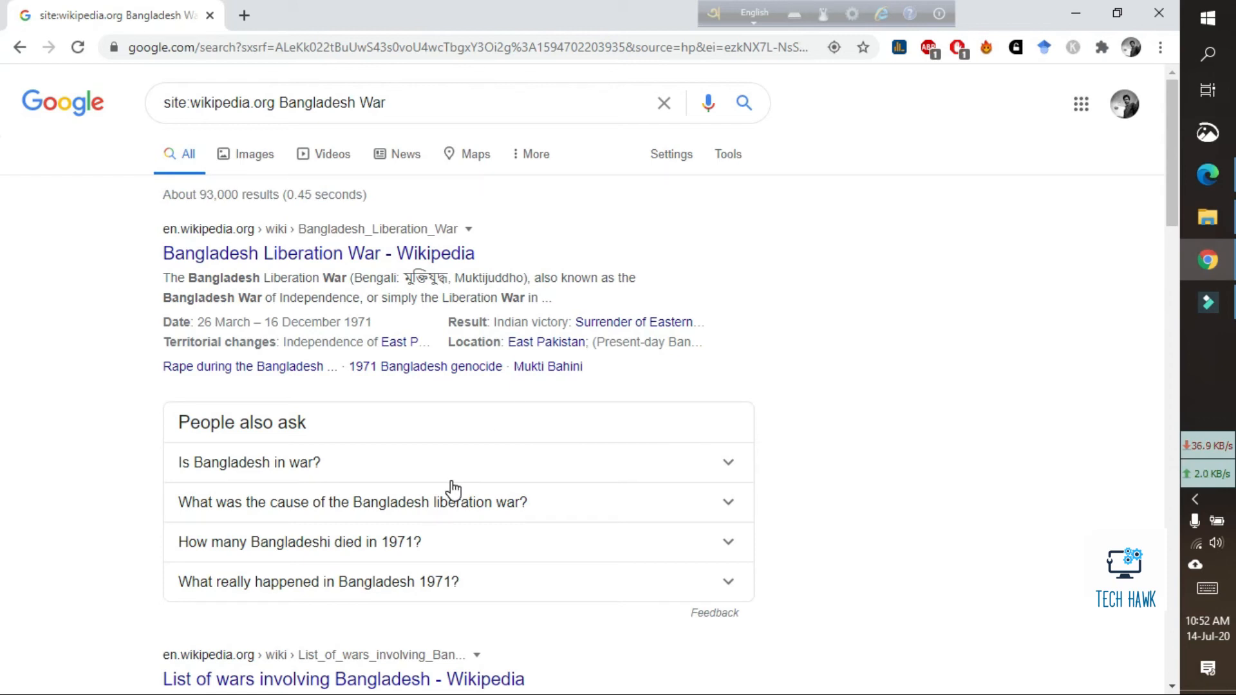
# - Scroll the Wikipedia-only results page down to the related searches and page numbers
pyautogui.scroll(-3)
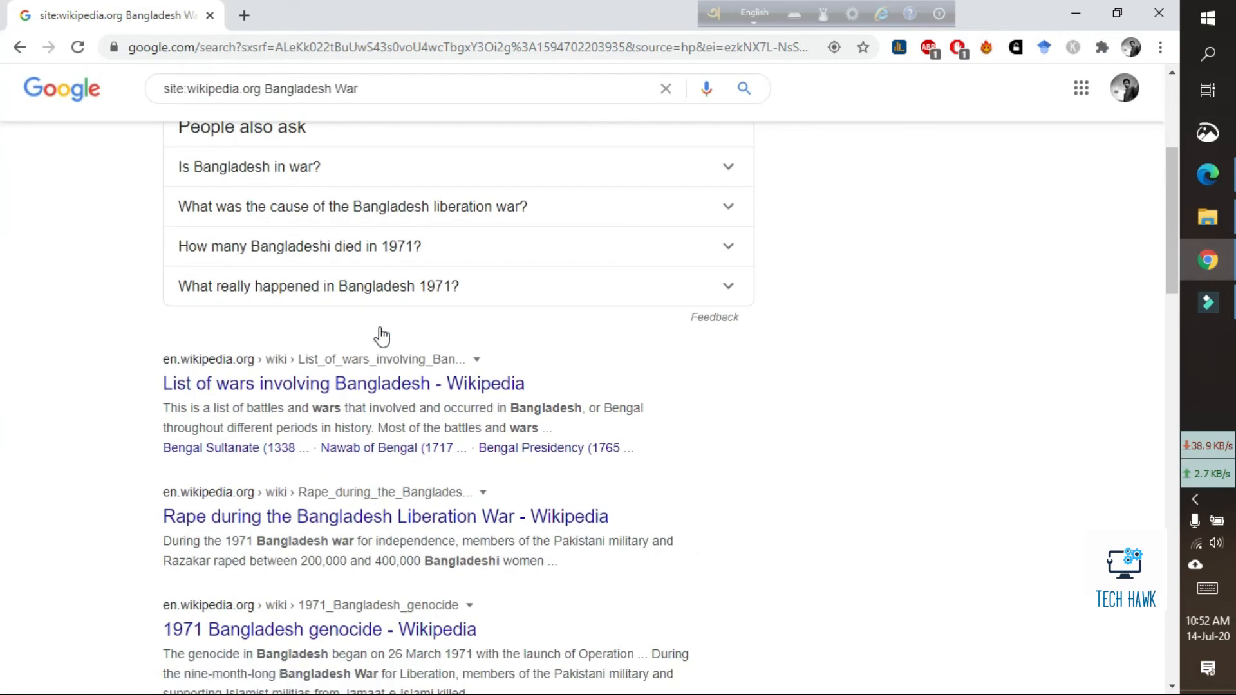
pyautogui.scroll(-3)
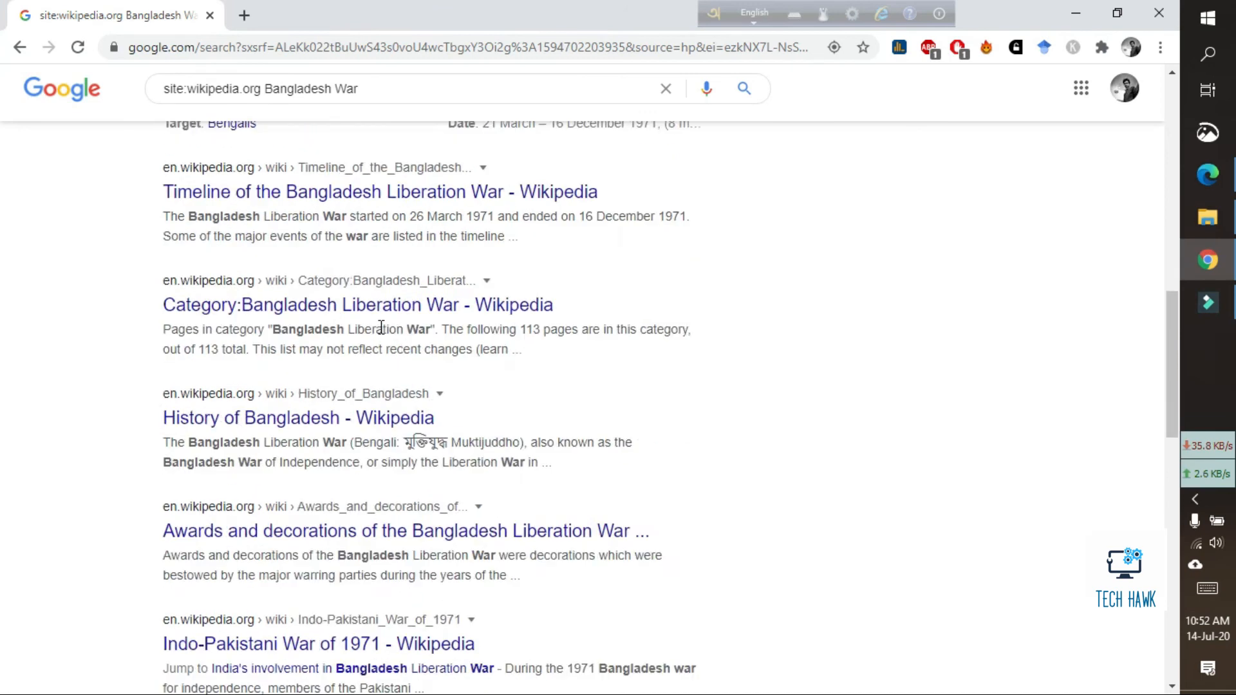
pyautogui.scroll(-3)
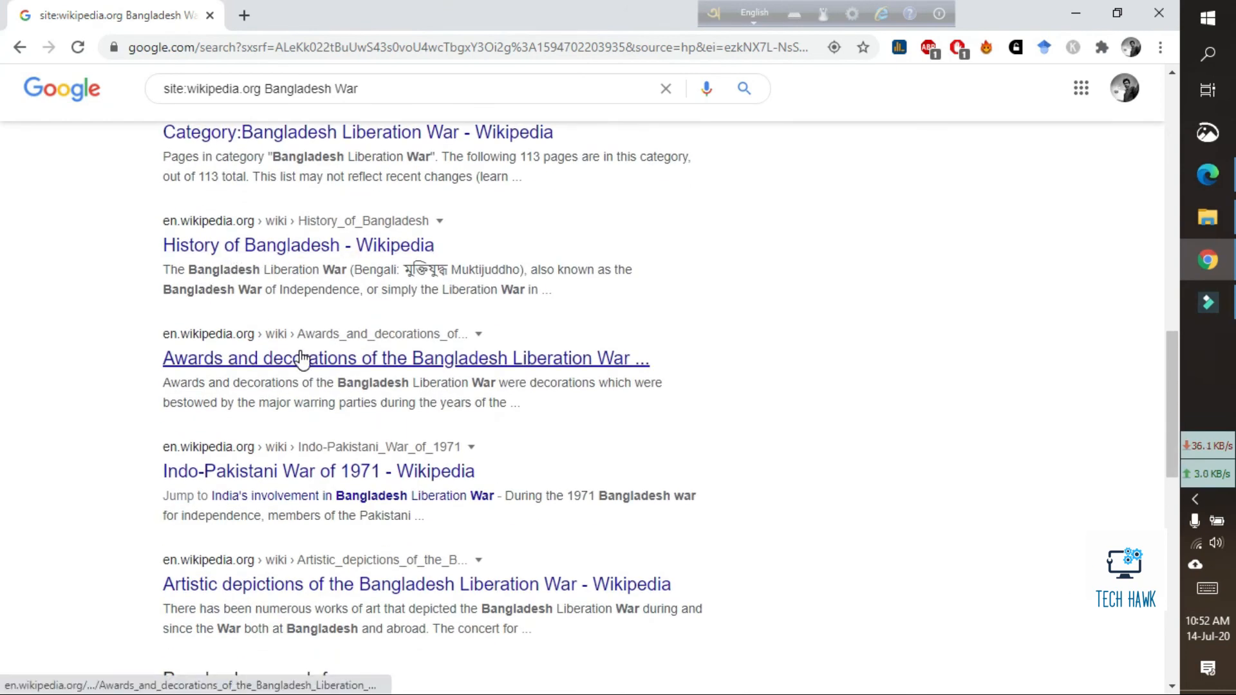
pyautogui.scroll(-3)
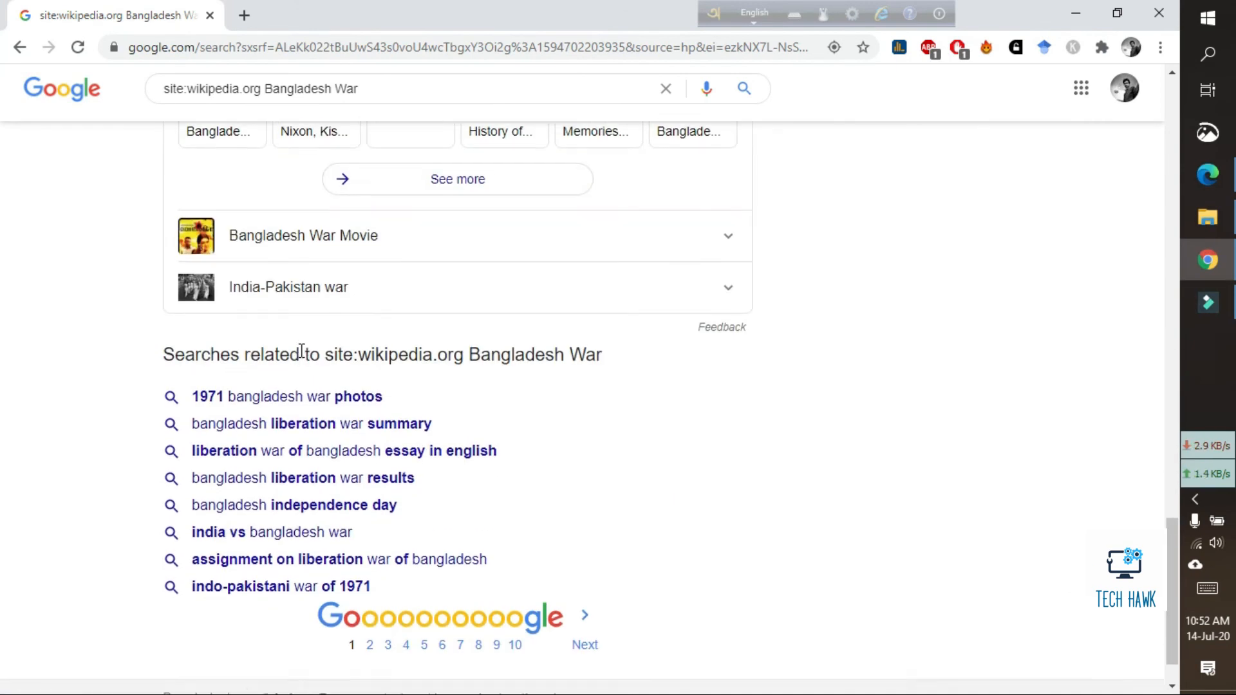